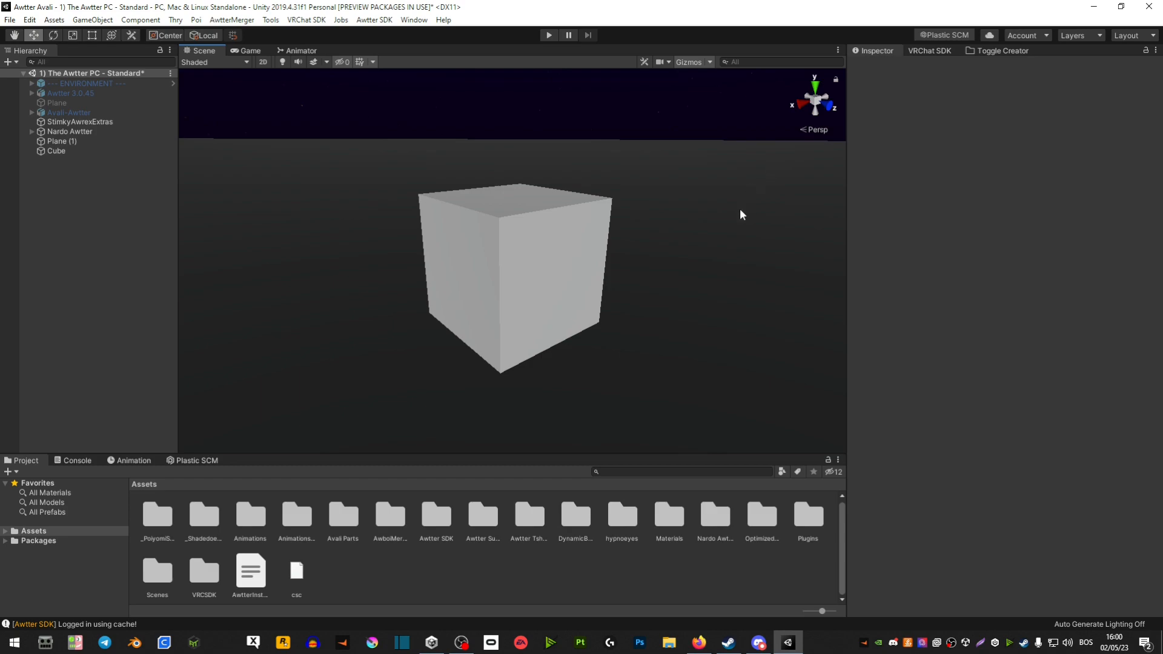
{"action": "mouse_move", "coordinate": [729, 289]}
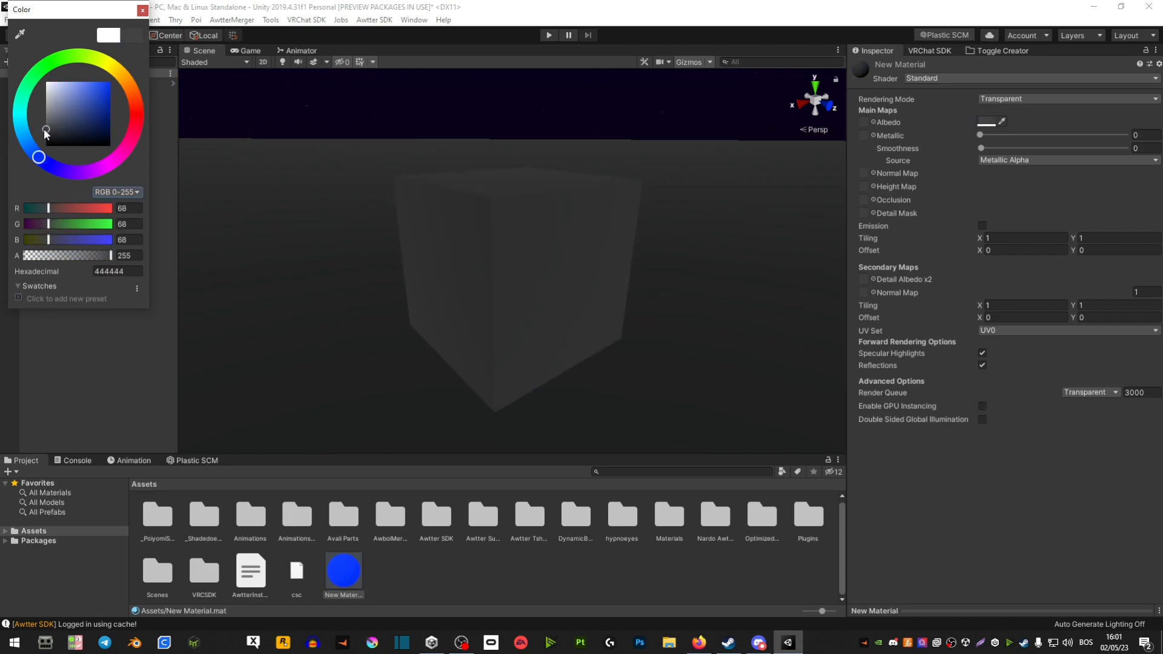
- Confirm a blue base colour with lowered alpha so the cube's albedo is translucent
{"action": "left_click", "coordinate": [142, 10]}
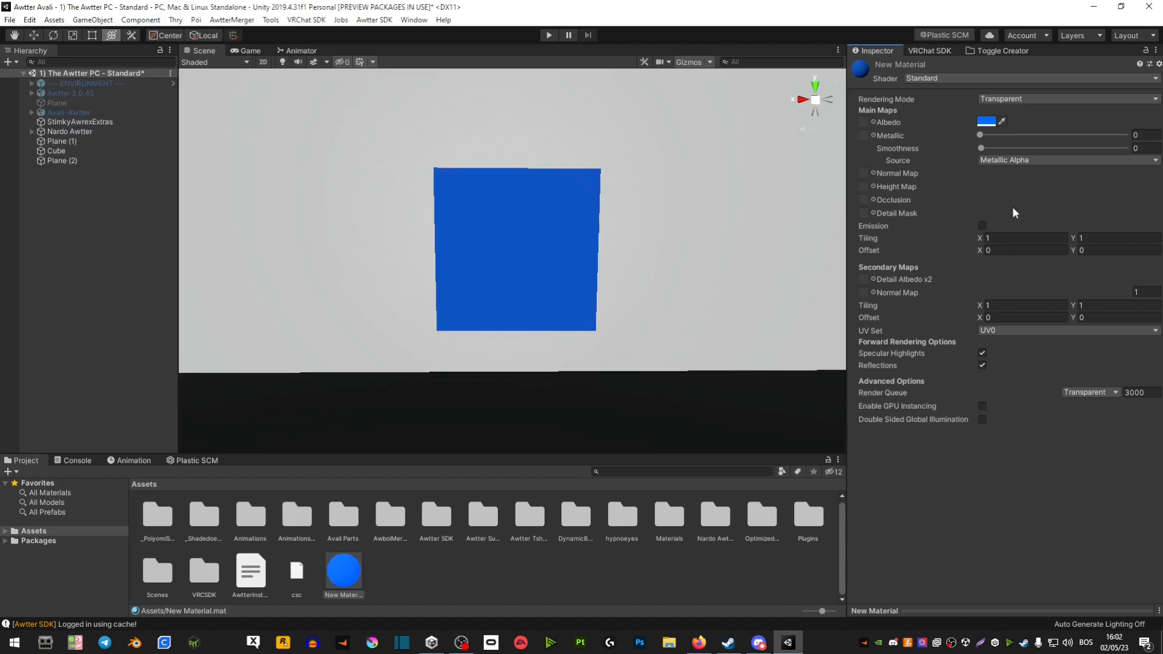
{"action": "left_click", "coordinate": [988, 121]}
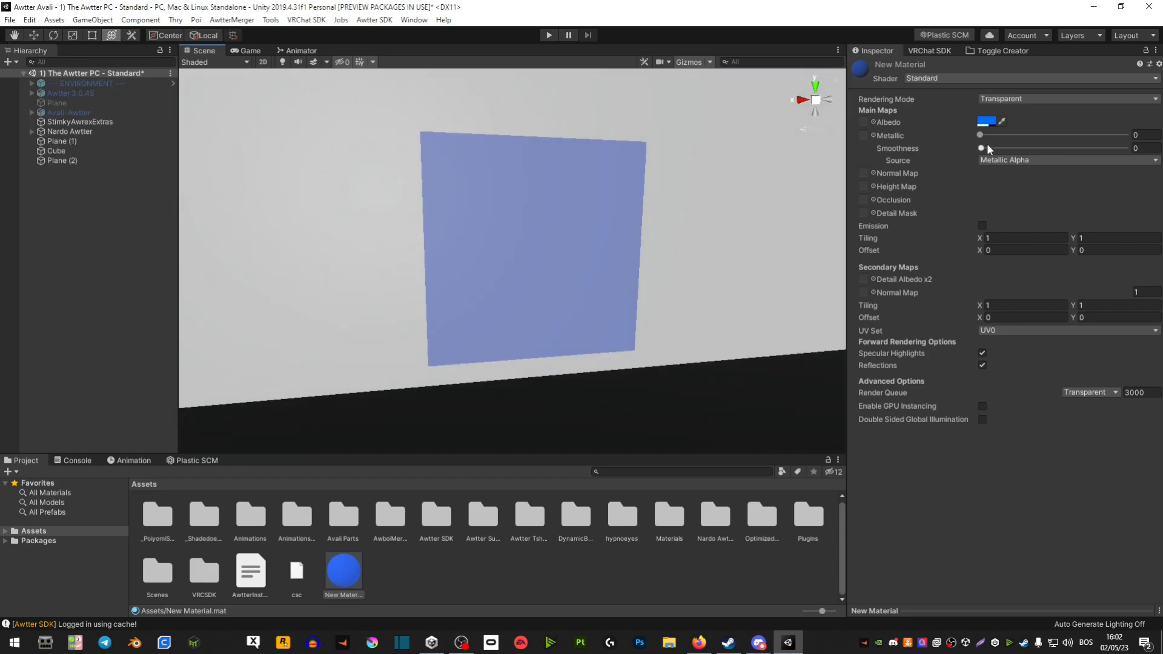
- Raise the material's Smoothness to 0.845 and Metallic to about 0.59 for a glossy look
{"action": "left_click_drag", "start_coordinate": [980, 147], "coordinate": [1051, 147]}
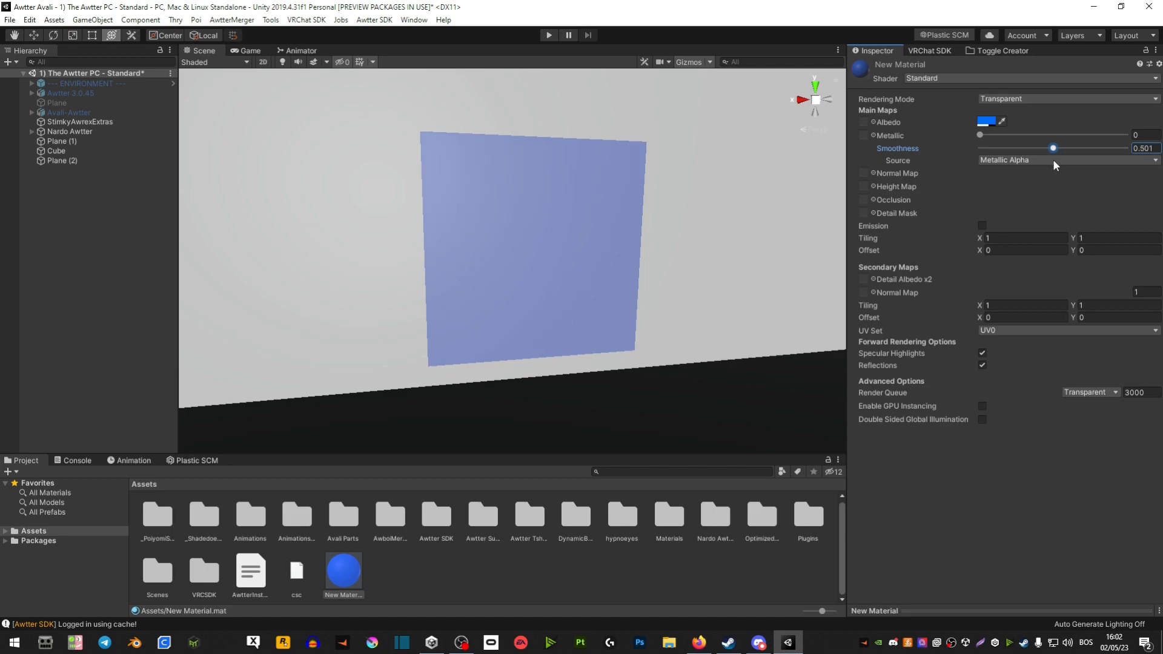
{"action": "left_click_drag", "start_coordinate": [1051, 148], "coordinate": [1102, 148]}
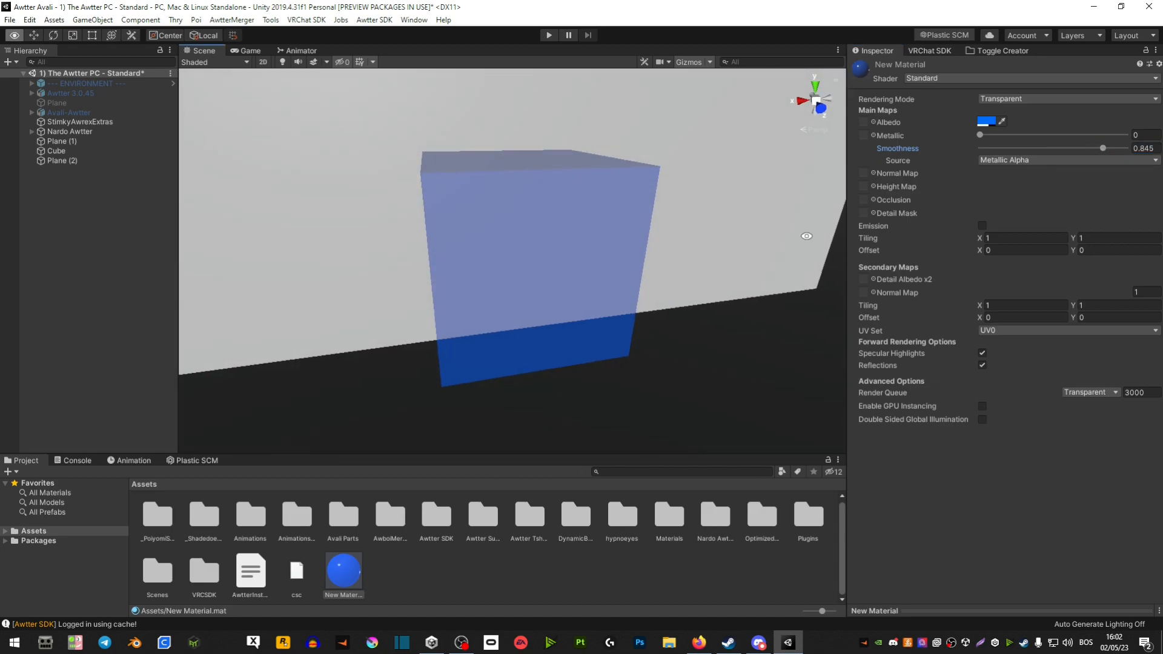
{"action": "left_click_drag", "start_coordinate": [979, 134], "coordinate": [1089, 135]}
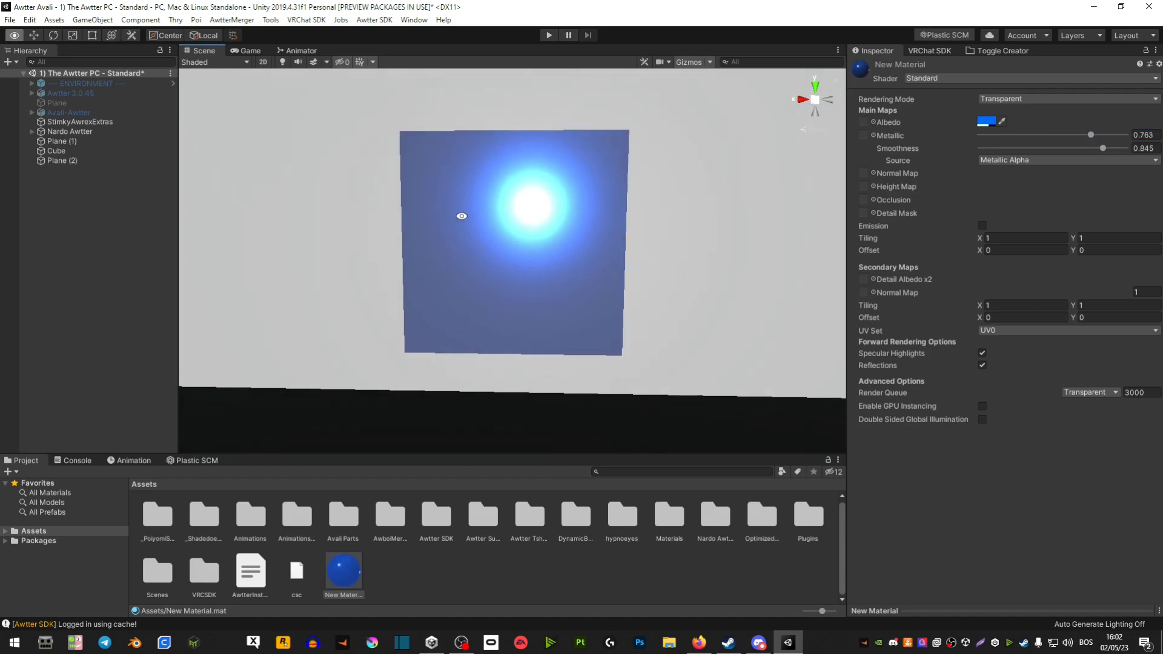
{"action": "left_click_drag", "start_coordinate": [1090, 134], "coordinate": [980, 134]}
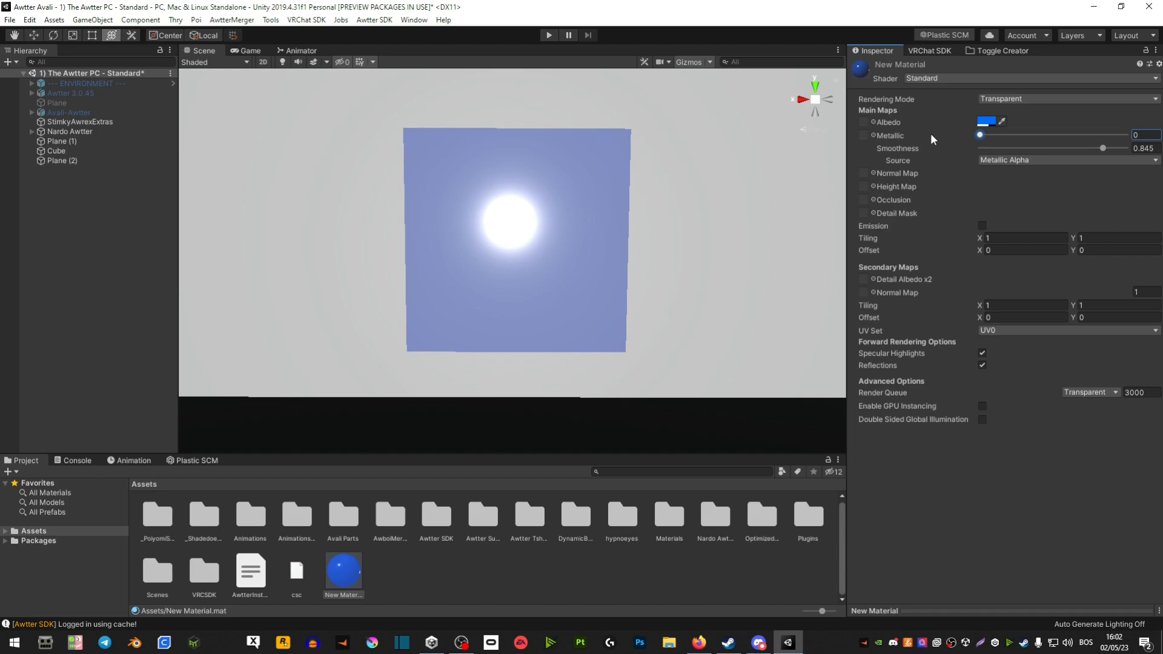
{"action": "left_click_drag", "start_coordinate": [980, 135], "coordinate": [1090, 135]}
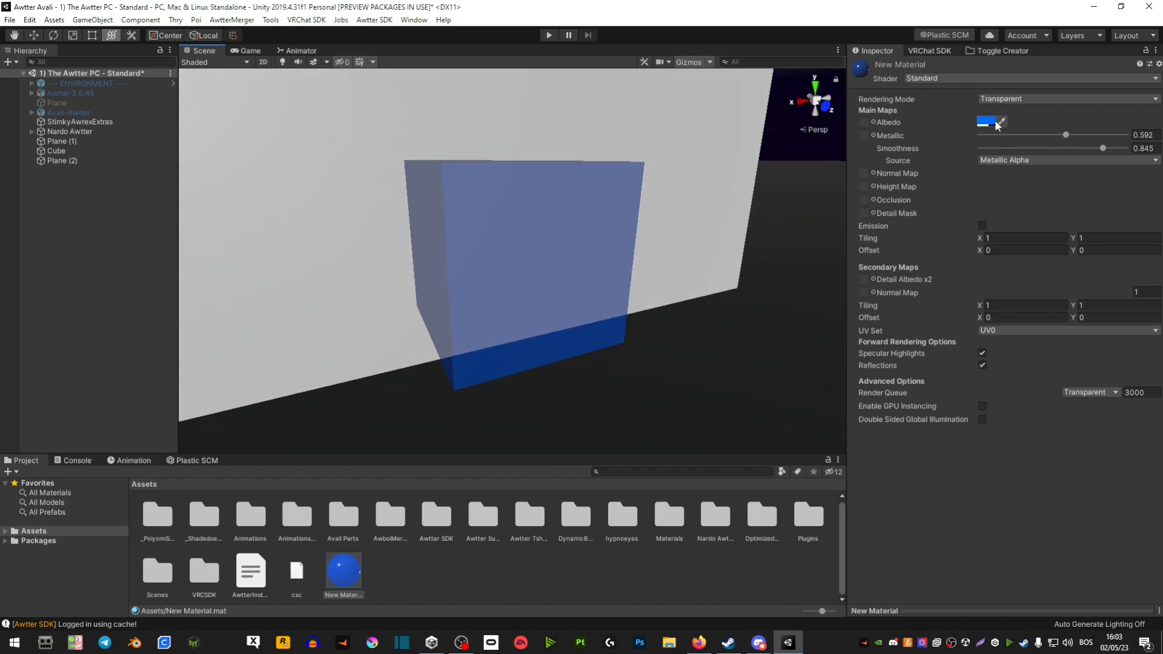
- Lower Metallic to 0.409, keeping Smoothness at 0.845, and check the cube at an angle
{"action": "left_click", "coordinate": [986, 121]}
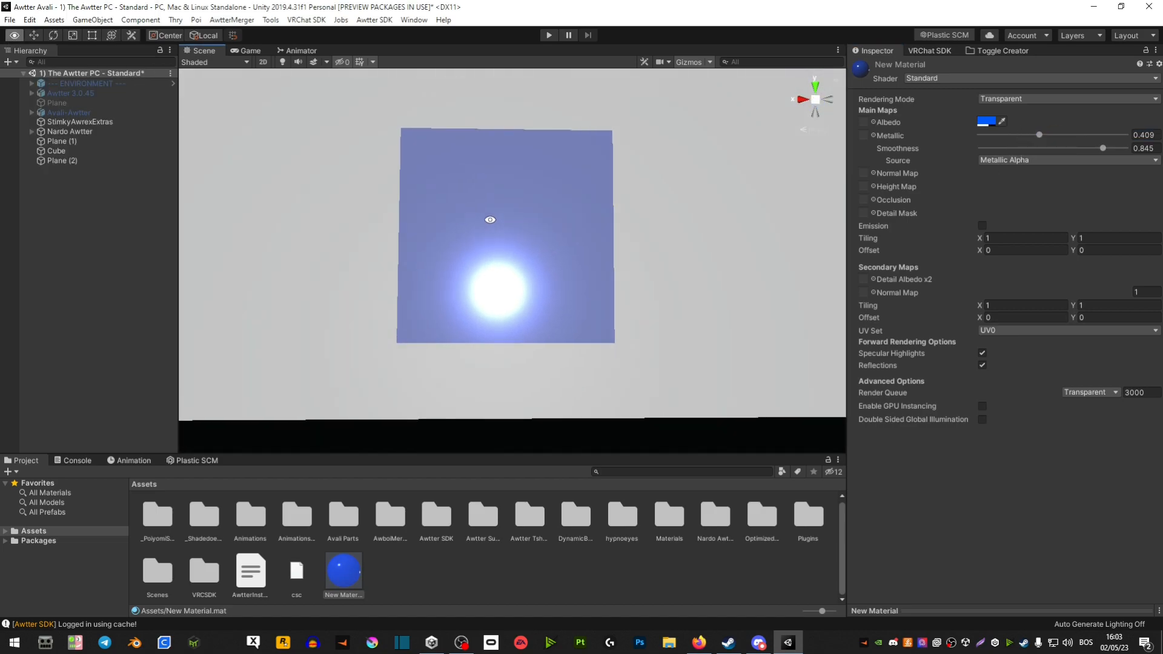
{"action": "left_click_drag", "start_coordinate": [489, 219], "coordinate": [612, 289]}
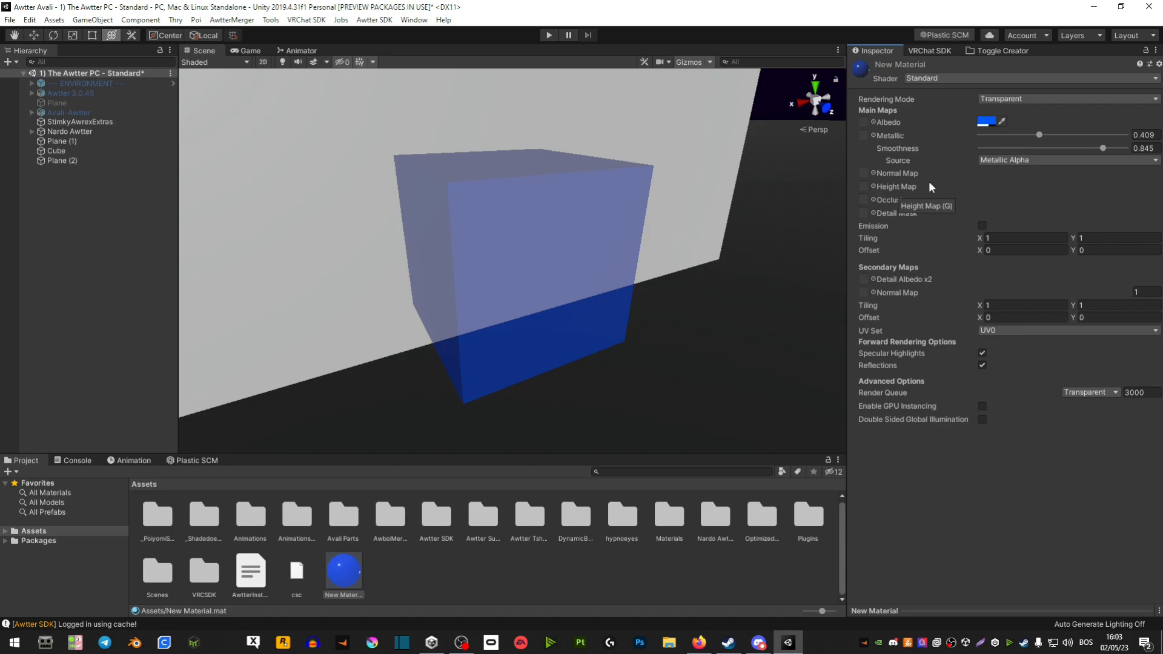
{"action": "mouse_move", "coordinate": [911, 87]}
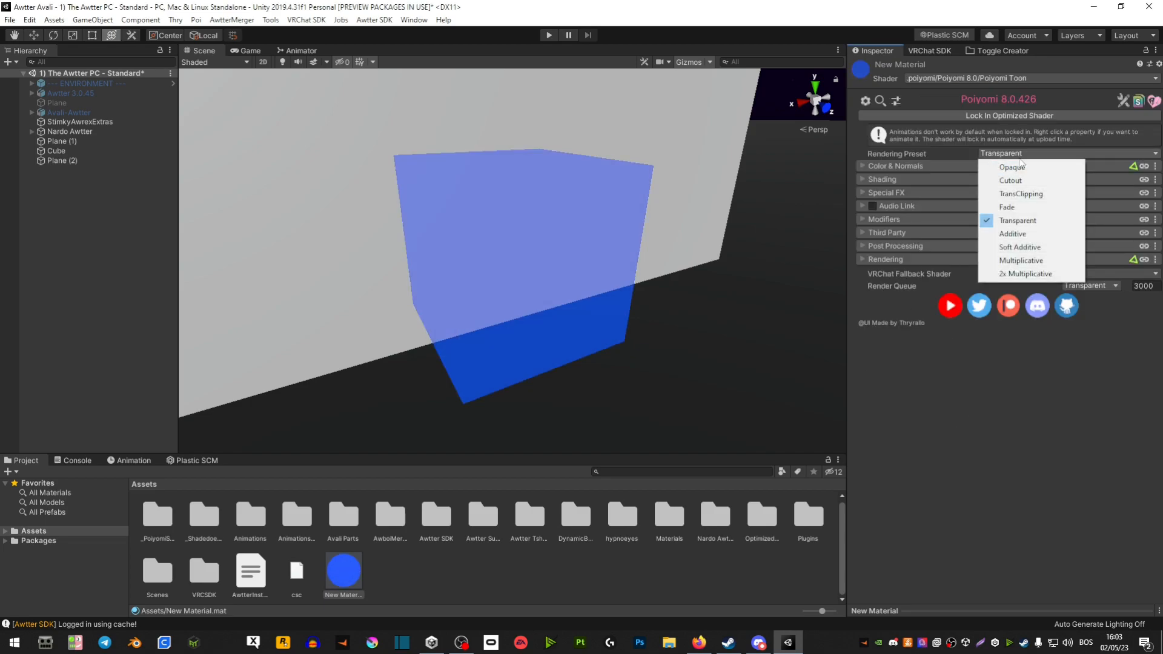
- Keep the Transparent preset, expand Shading and search the project for 'matcap' textures
{"action": "left_click", "coordinate": [1017, 221]}
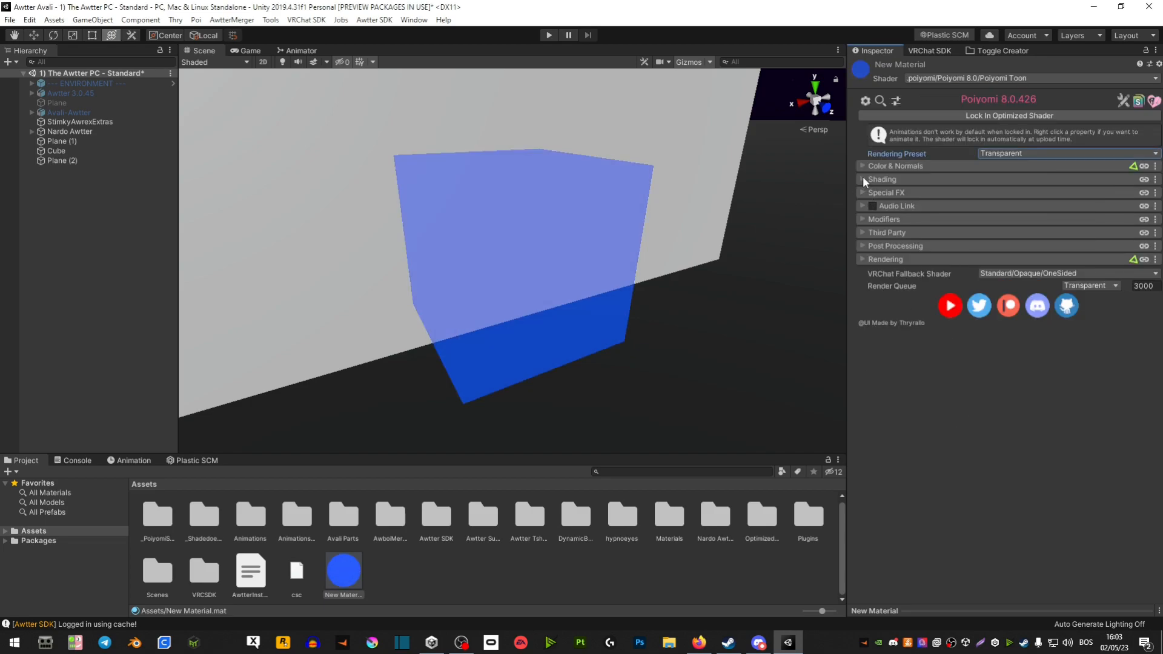
{"action": "left_click", "coordinate": [861, 179]}
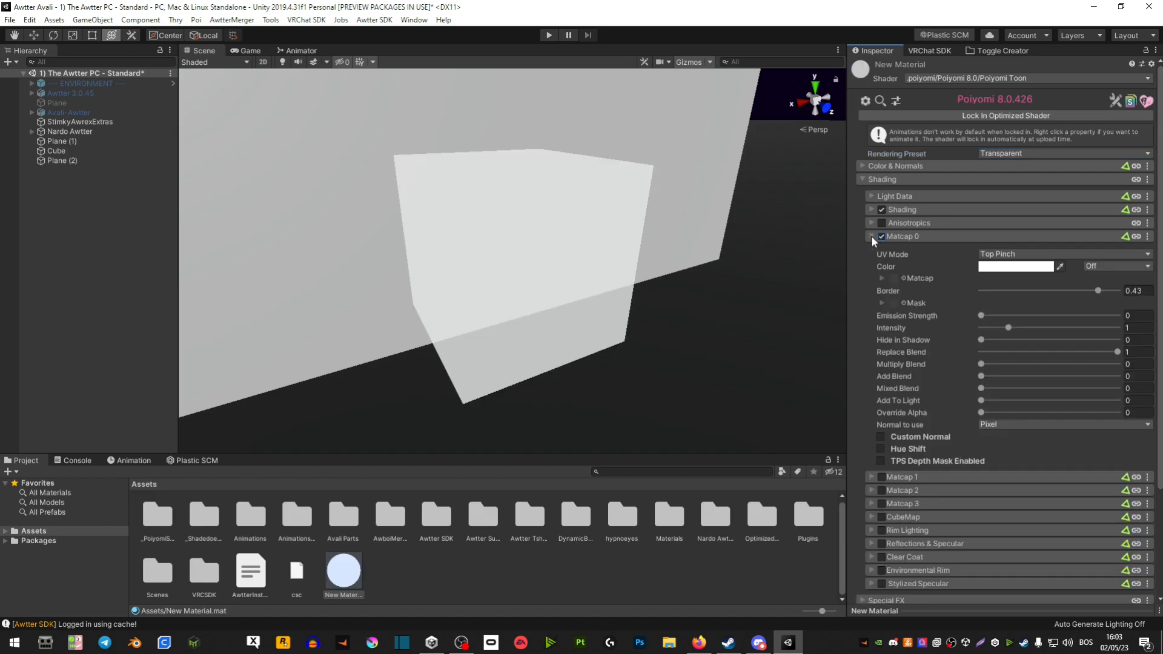
{"action": "type", "text": "matcap"}
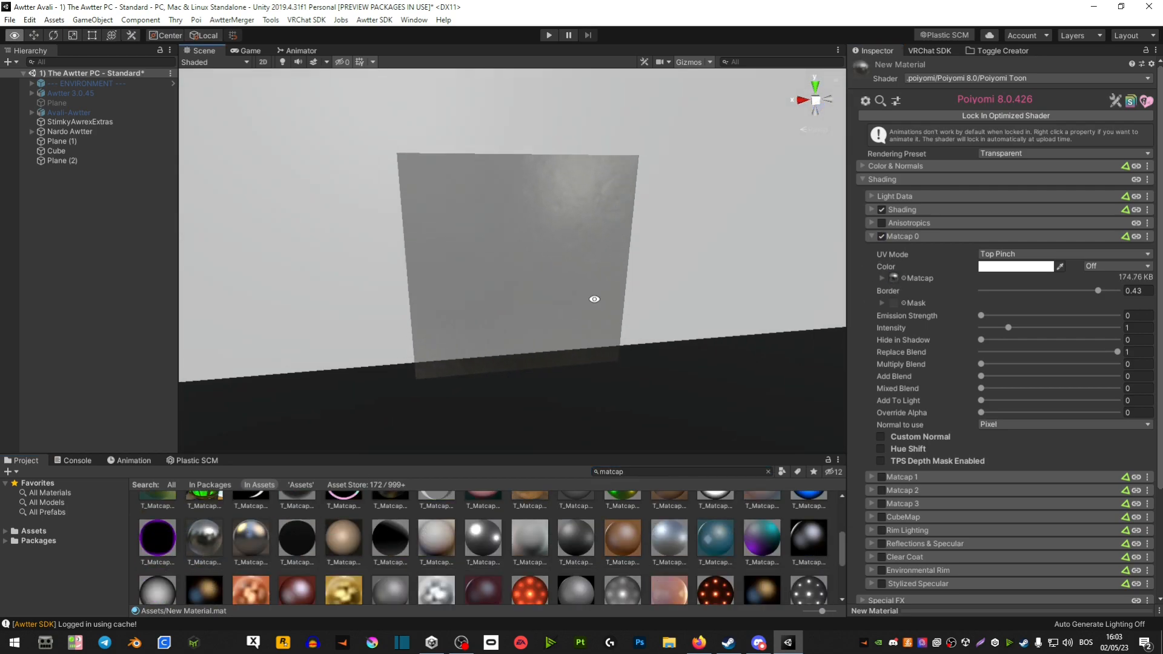
- Swap in another matcap texture with a red tint and inspect the translucent red cube
{"action": "left_click", "coordinate": [1016, 267]}
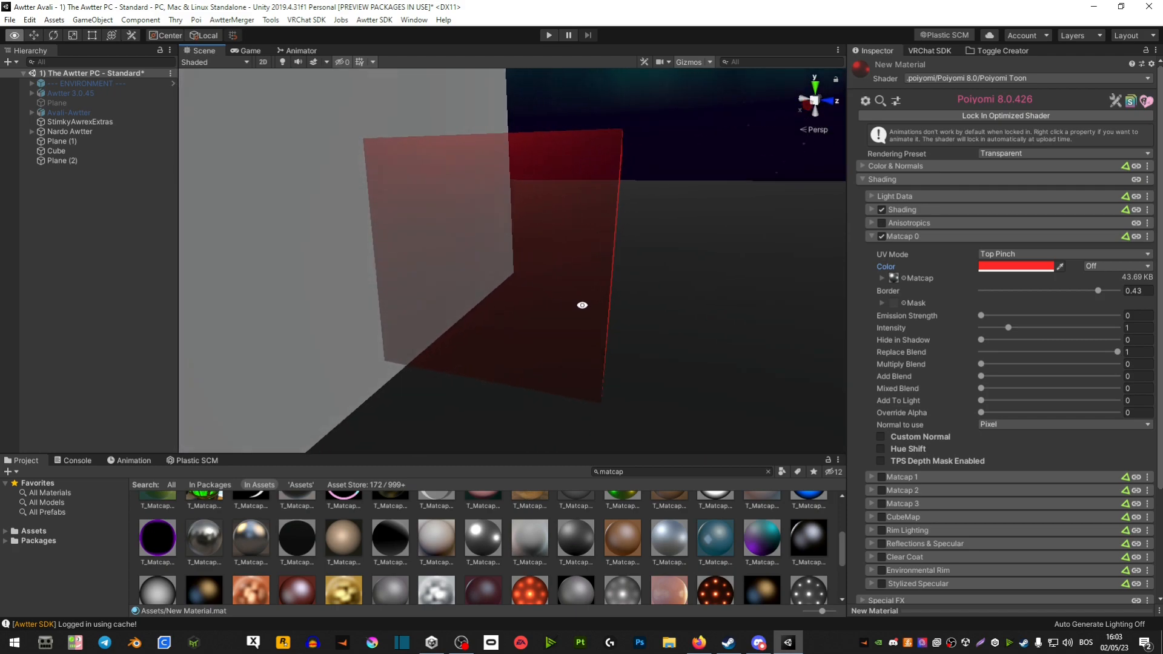
{"action": "left_click_drag", "start_coordinate": [583, 306], "coordinate": [318, 247]}
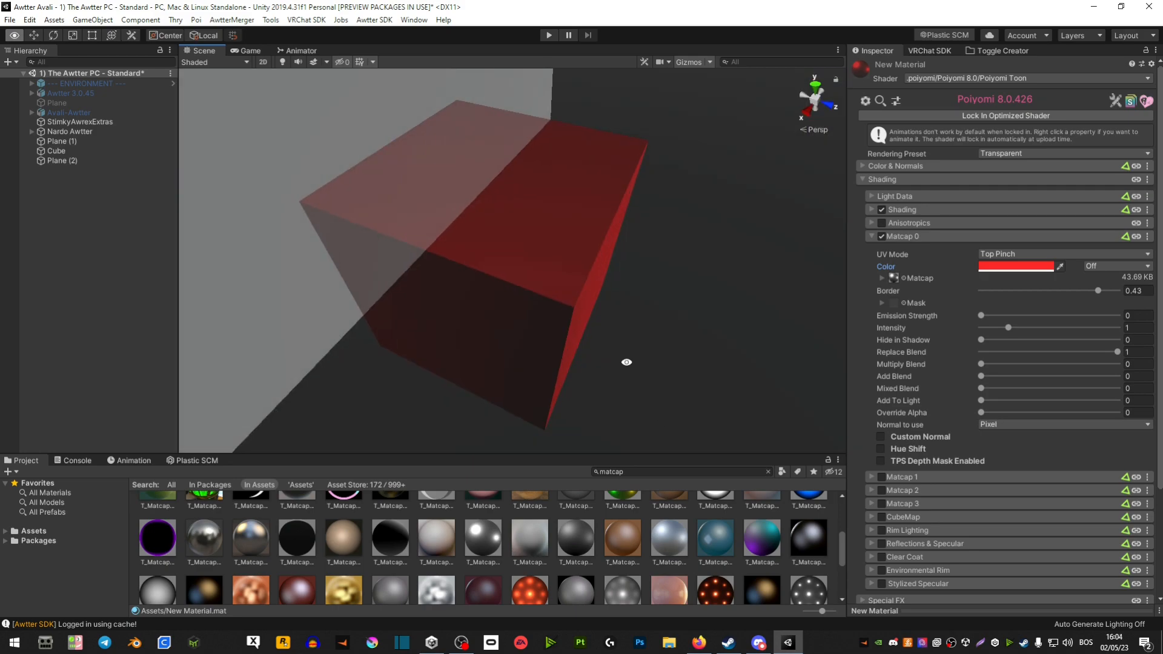
{"action": "left_click_drag", "start_coordinate": [626, 362], "coordinate": [588, 229]}
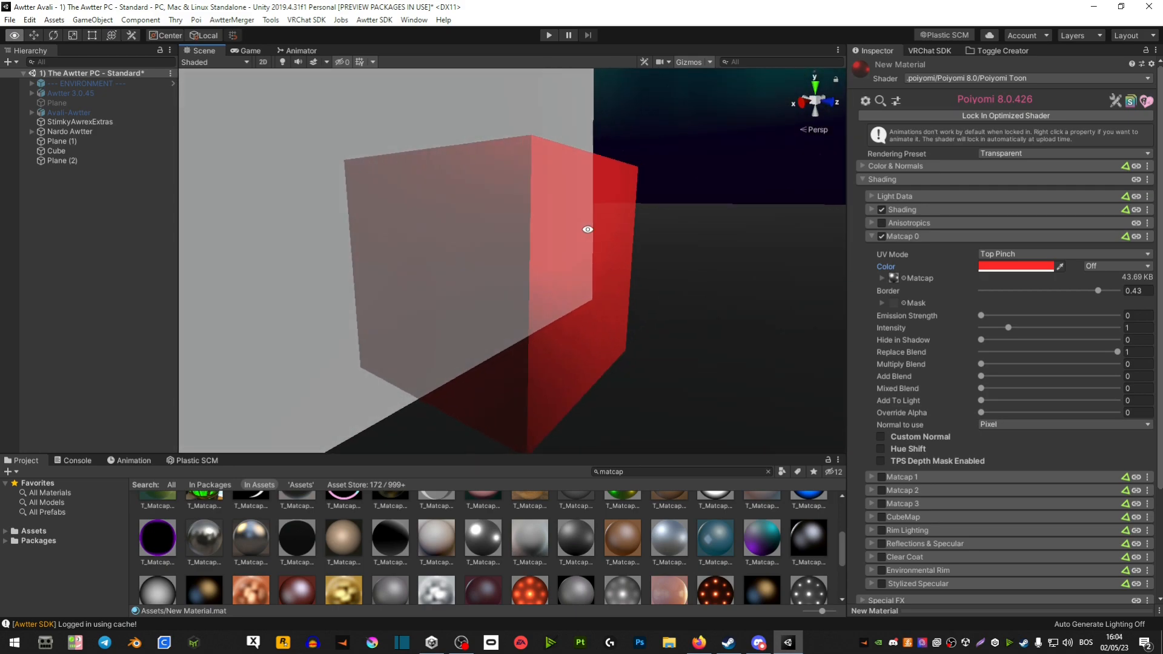
{"action": "left_click_drag", "start_coordinate": [587, 229], "coordinate": [418, 167]}
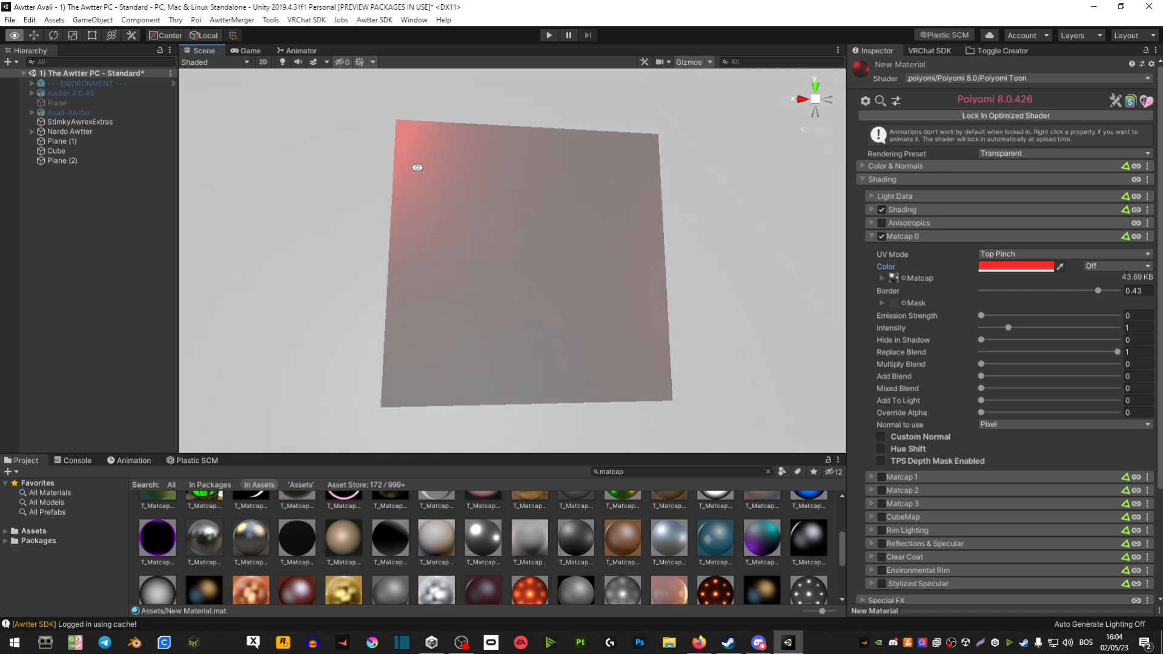